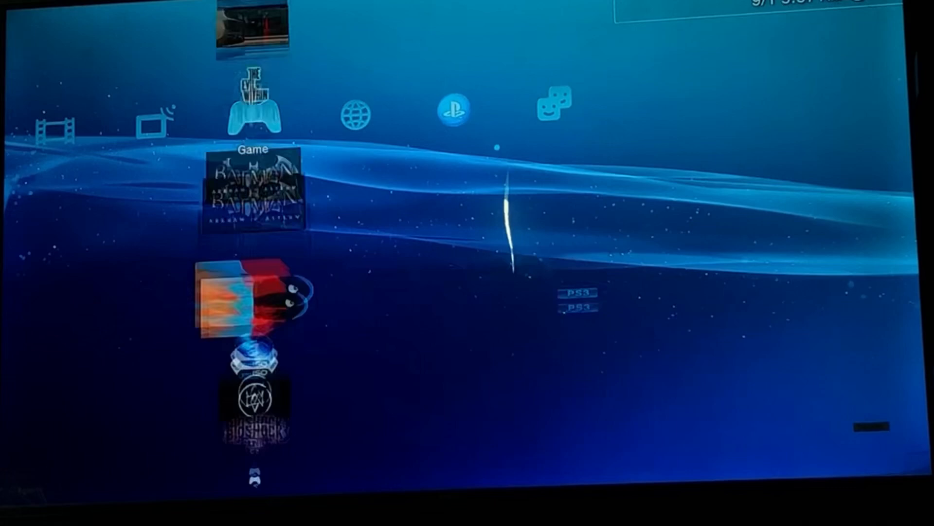
# Step: Scroll through the XMB Game column to reach multiMAN and its Settings list
pyautogui.scroll(-3)
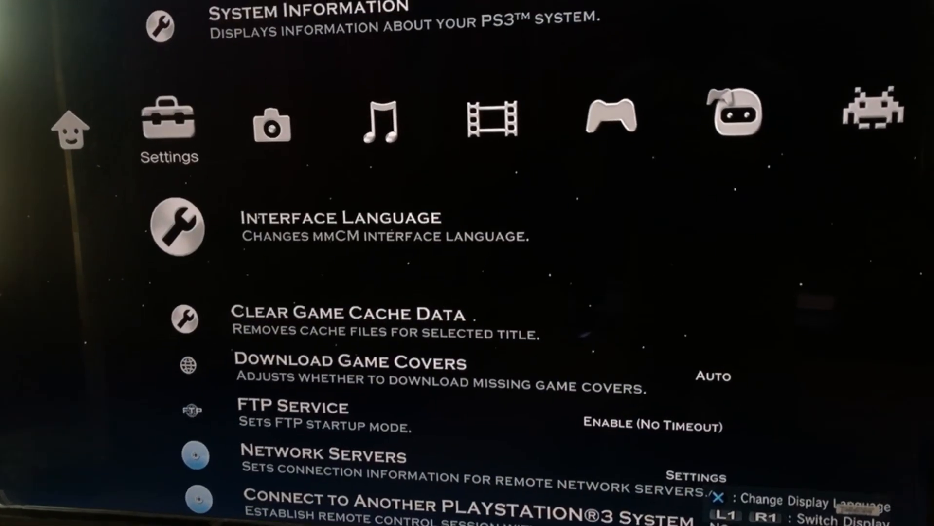
pyautogui.scroll(-3)
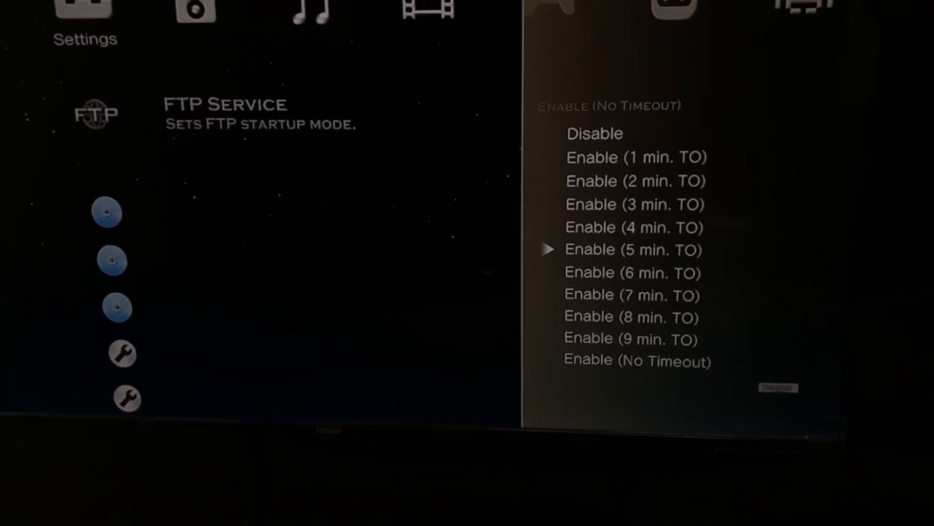
pyautogui.press('down')
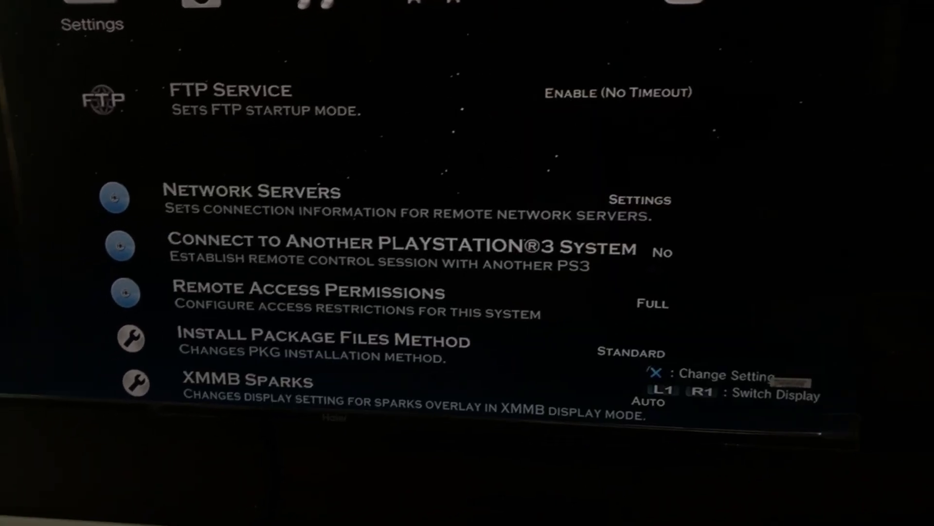
pyautogui.scroll(-3)
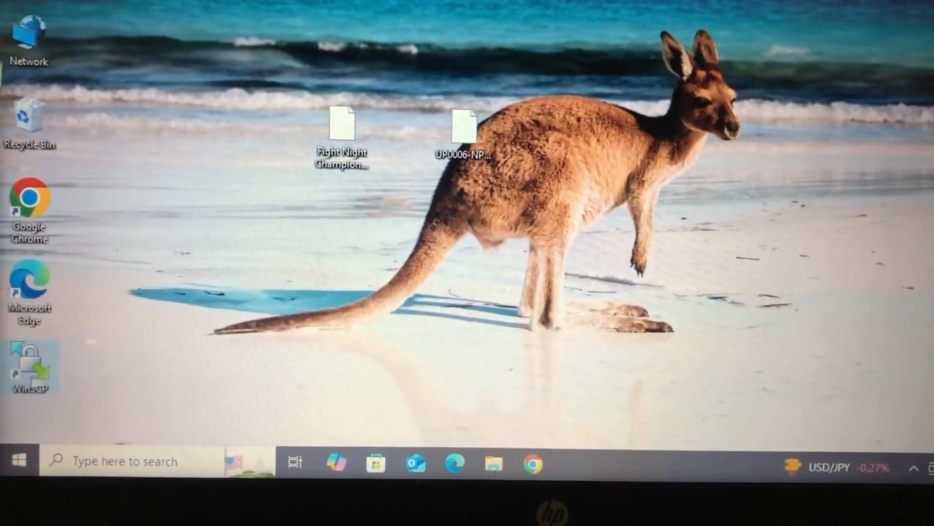
pyautogui.moveTo(30, 364)
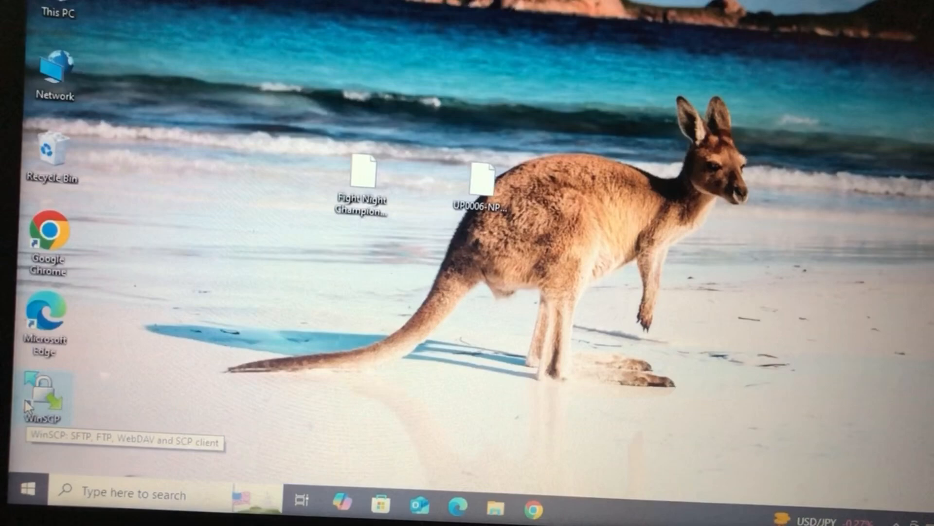
# Step: Launch WinSCP from its desktop shortcut
pyautogui.click(40, 390)
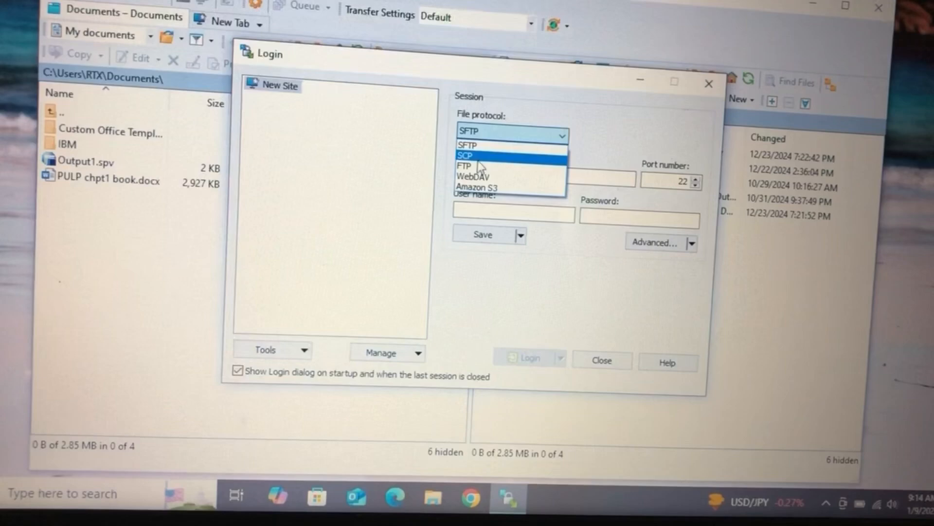
# Step: Log in anonymously over FTP to the PS3 at 192.168.1.33 and open dev_hdd0
pyautogui.click(464, 166)
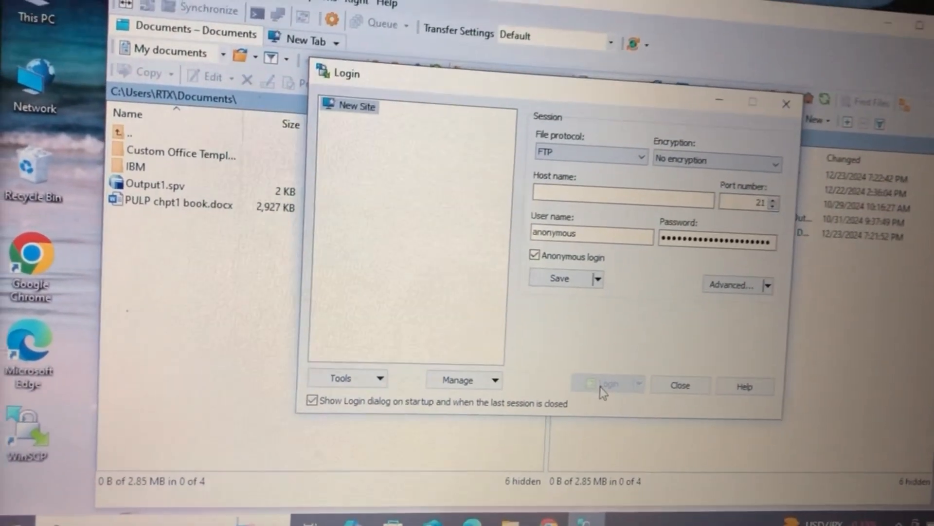
pyautogui.click(603, 385)
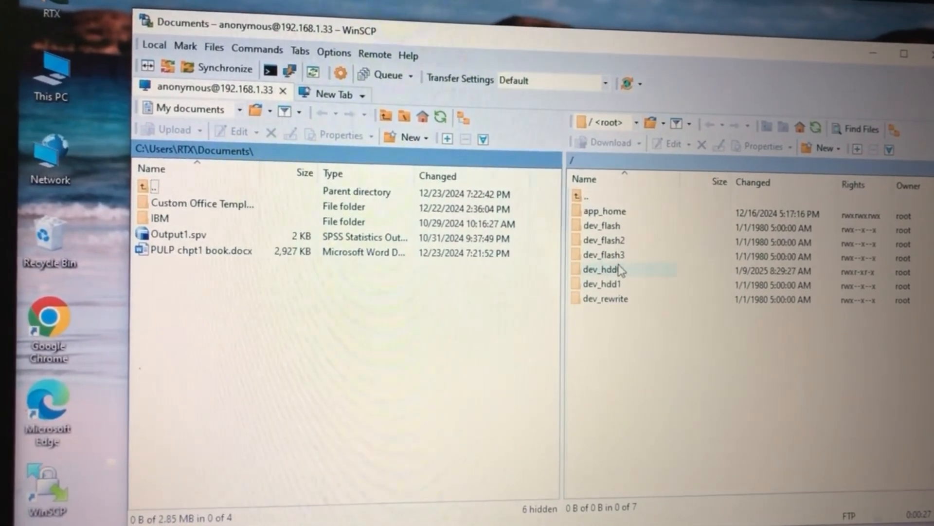
pyautogui.doubleClick(603, 268)
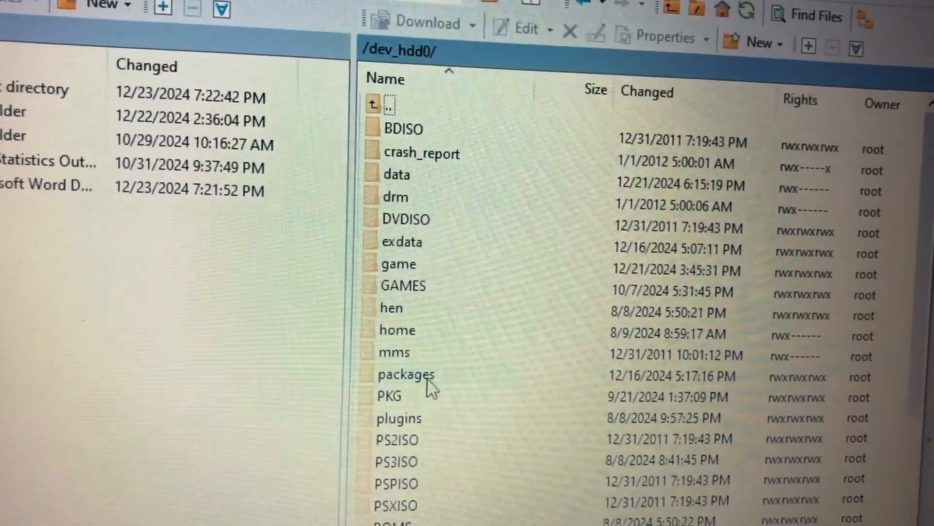
# Step: Open the PS3 packages folder to receive Fight Night Champion.pkg
pyautogui.doubleClick(407, 374)
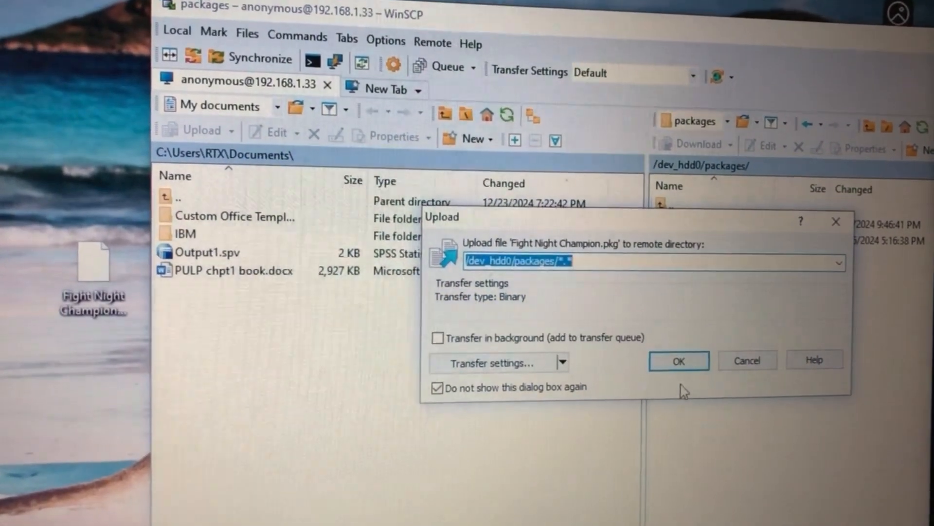
pyautogui.click(678, 361)
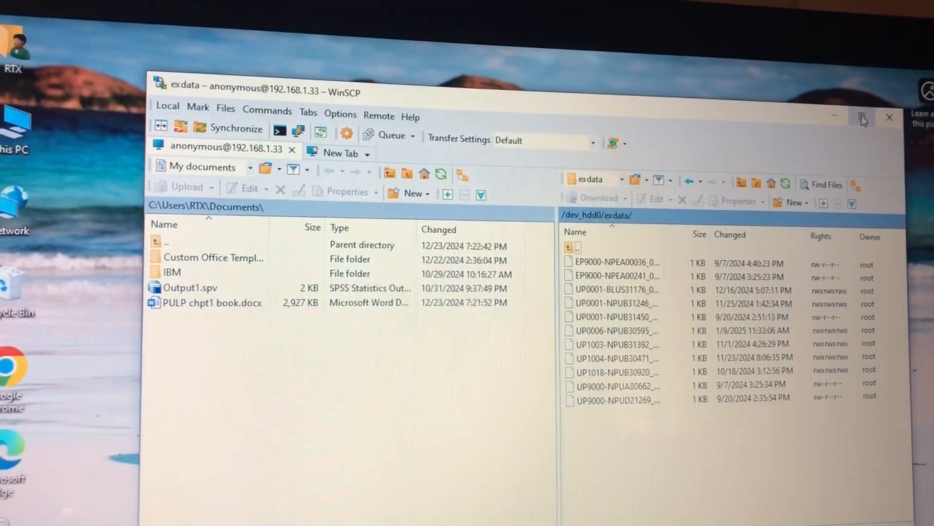
# Step: Close WinSCP, confirm terminating the FTP session, and return to the XMB game list
pyautogui.click(890, 117)
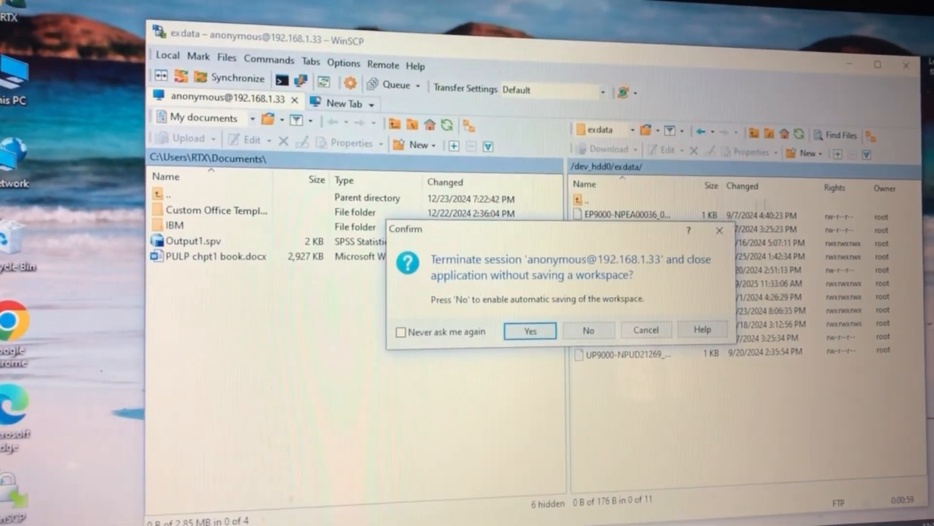
pyautogui.click(529, 330)
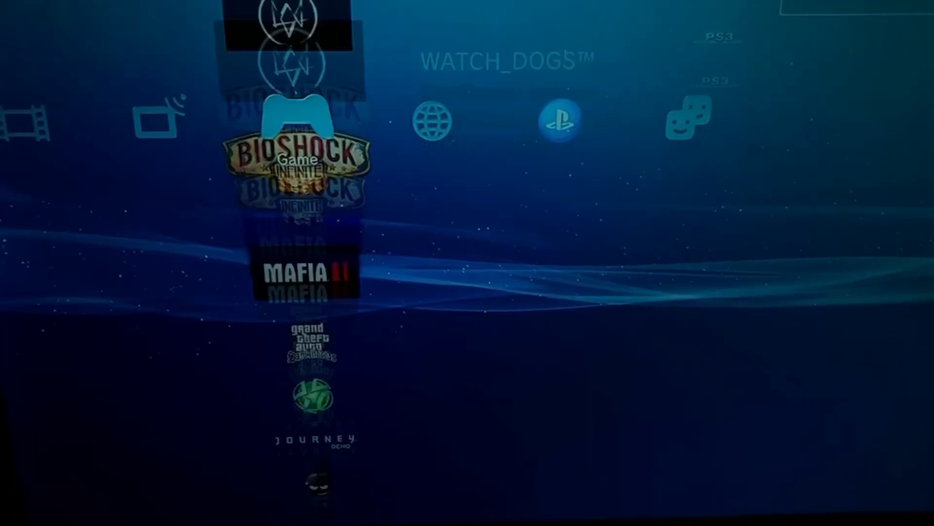
pyautogui.scroll(-3)
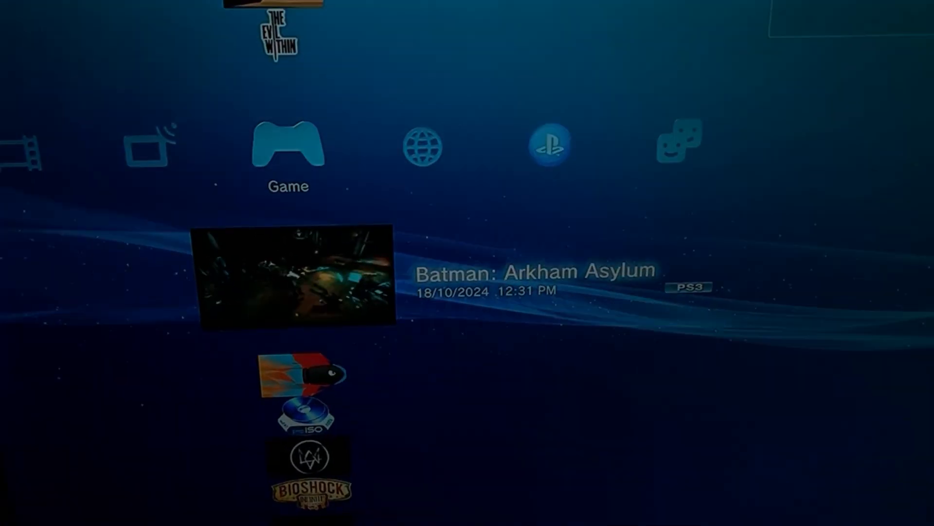